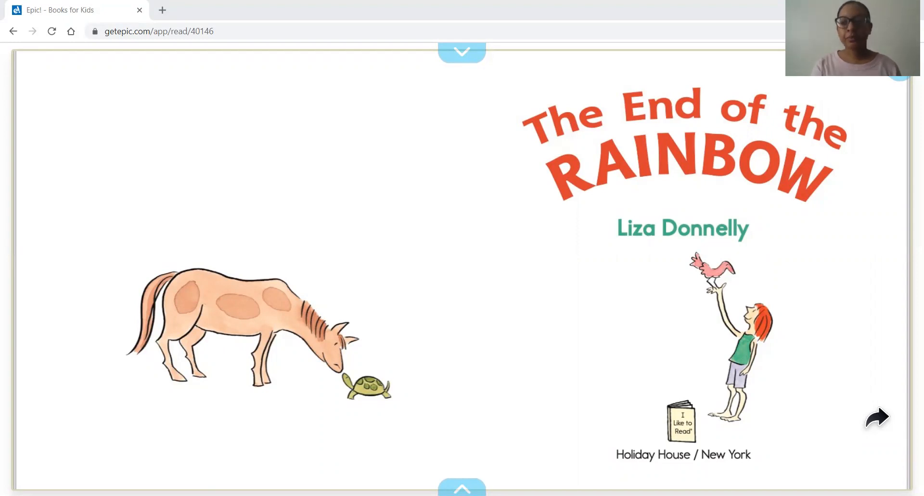
Turn from the title page through the opening spreads to 'What do you think is at the end?'.
left_click(877, 419)
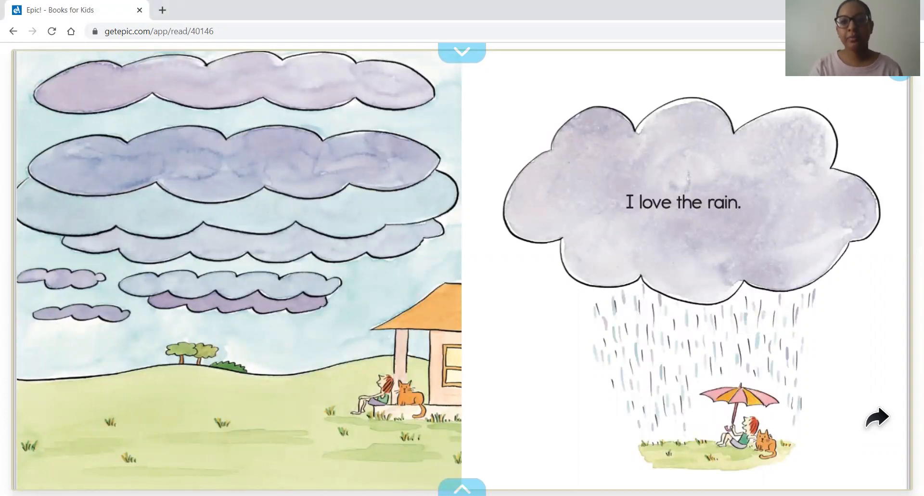
left_click(878, 418)
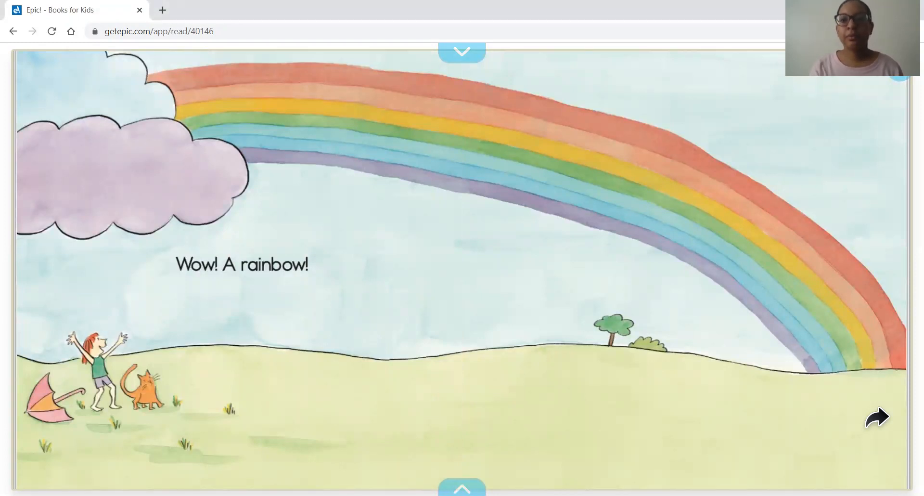
left_click(878, 417)
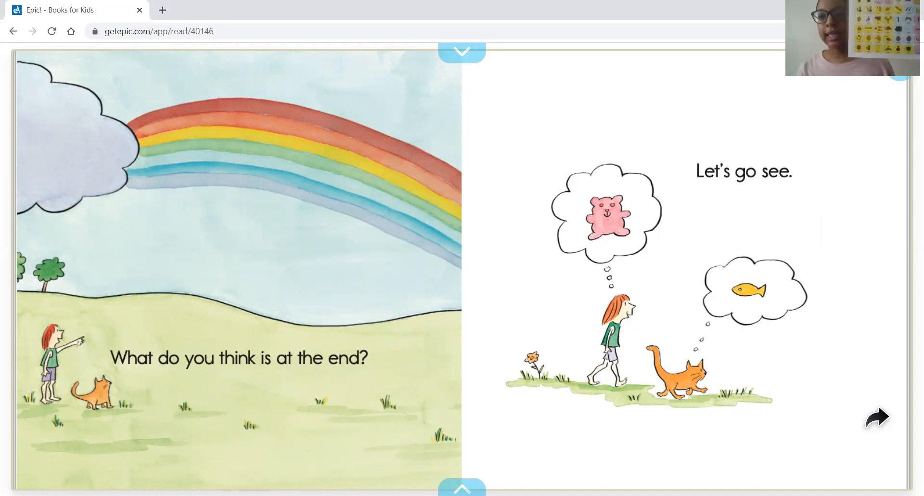
Turn to the 'Hi, Turtle!' spread where the girl invites Turtle along.
left_click(875, 418)
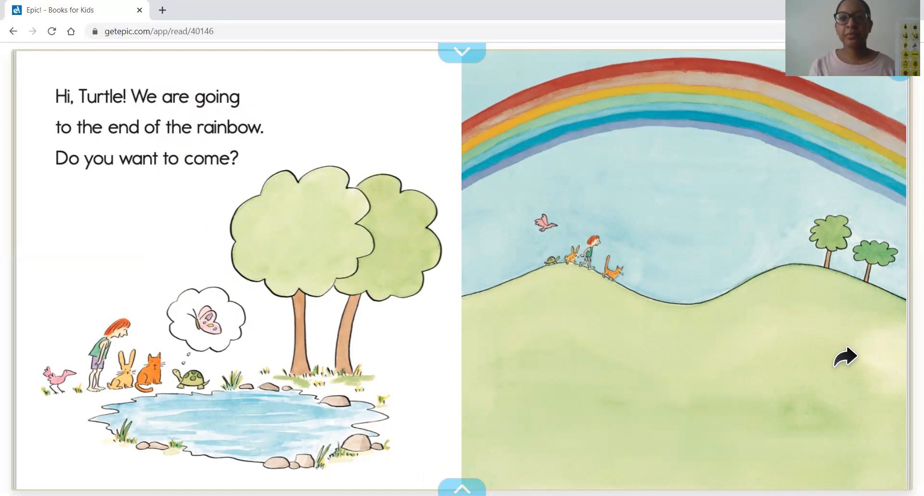
Turn to the "It's gone." spread where the rainbow has vanished.
left_click(845, 355)
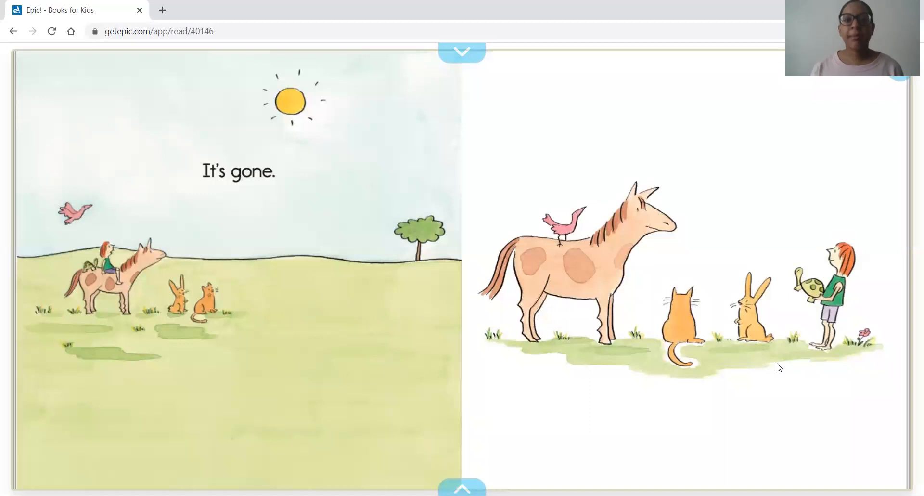
mouse_move(823, 330)
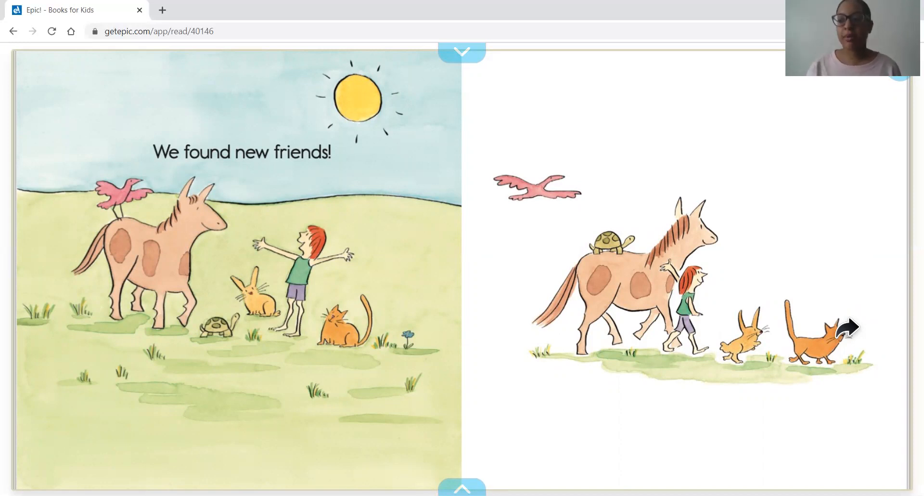
Turn past the last illustrated page to the Finish Book! screen with suggested books.
left_click(847, 328)
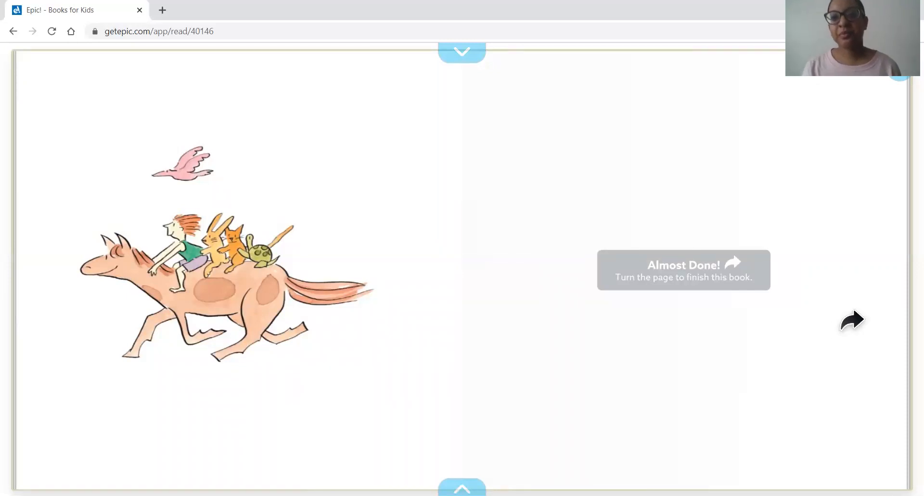
left_click(853, 320)
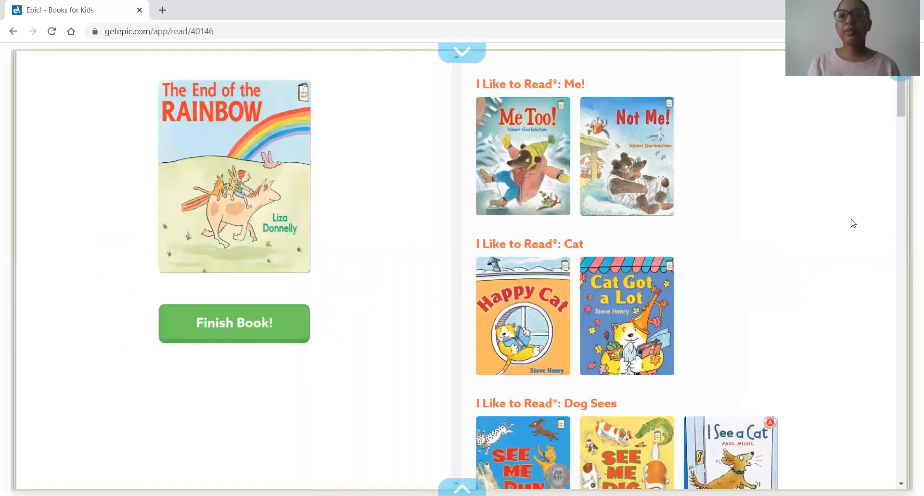
mouse_move(721, 88)
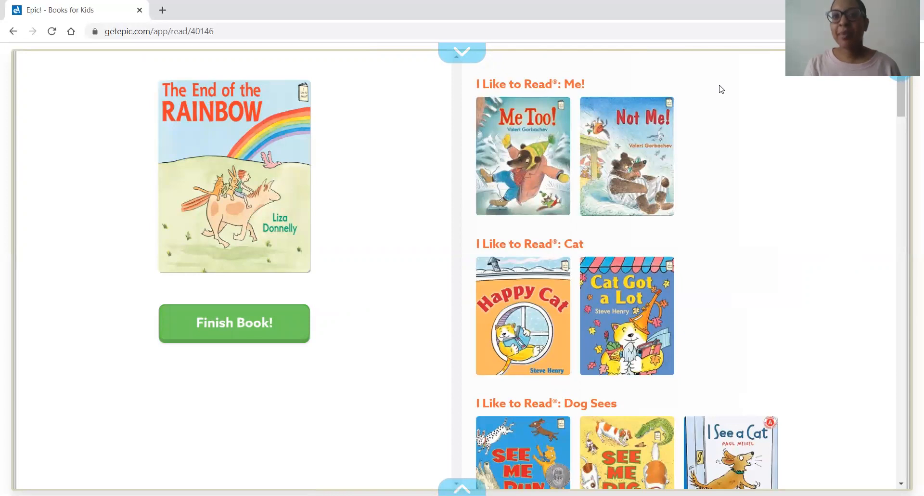